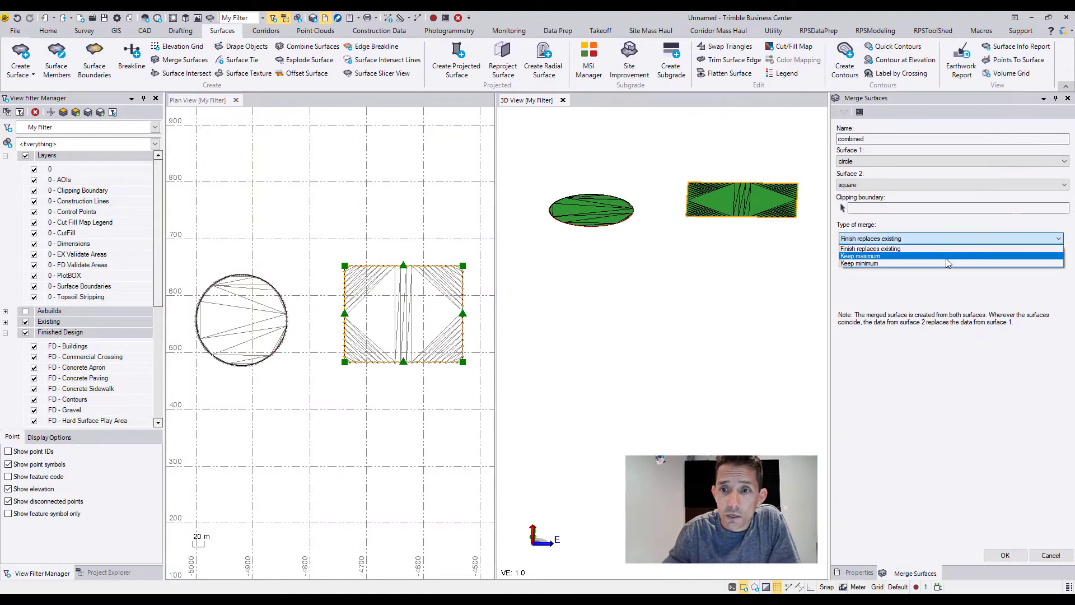
# Try Keep maximum and Keep minimum merge types, then settle on Finish replaces existing for surface 'combined'
pyautogui.click(860, 255)
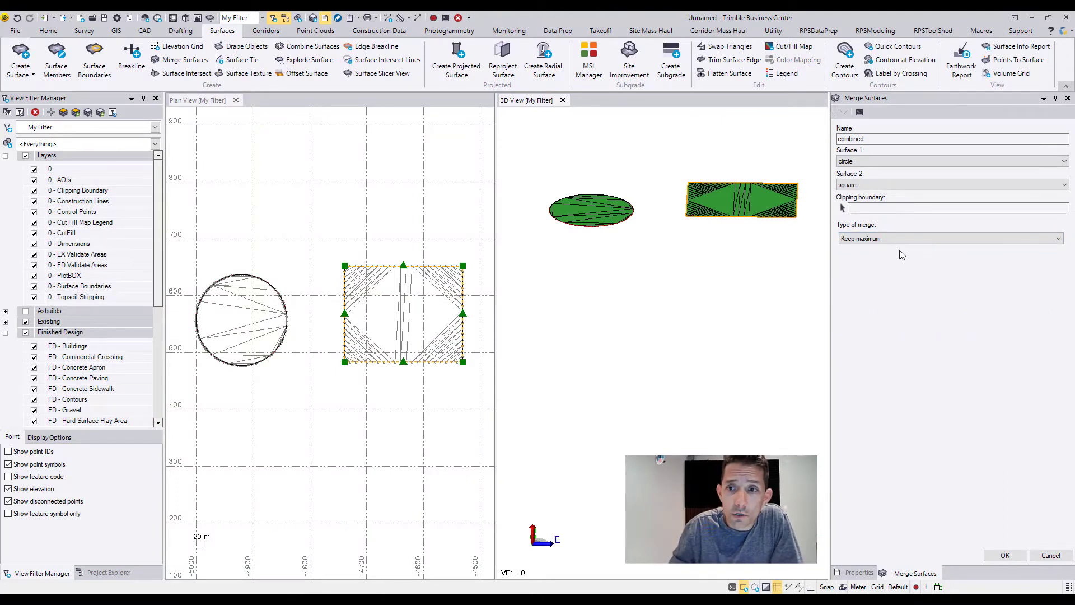
pyautogui.click(949, 238)
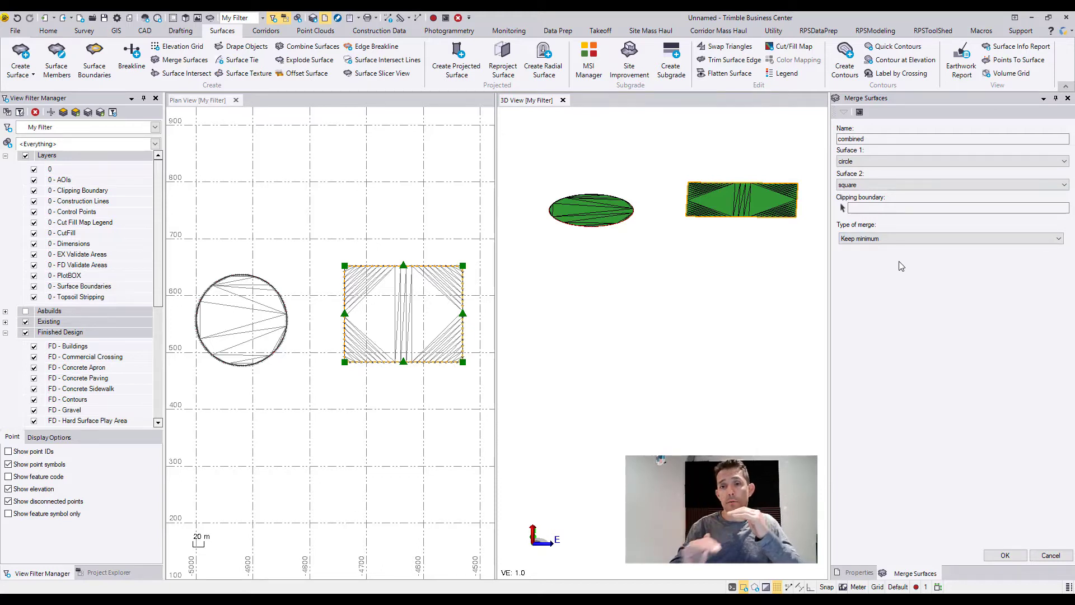
pyautogui.click(949, 239)
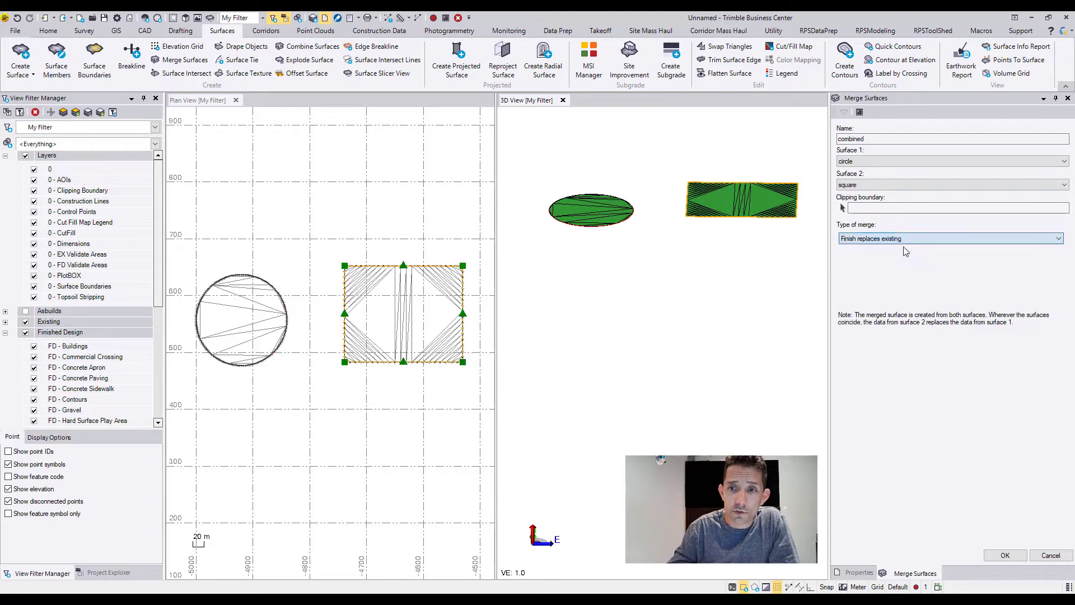